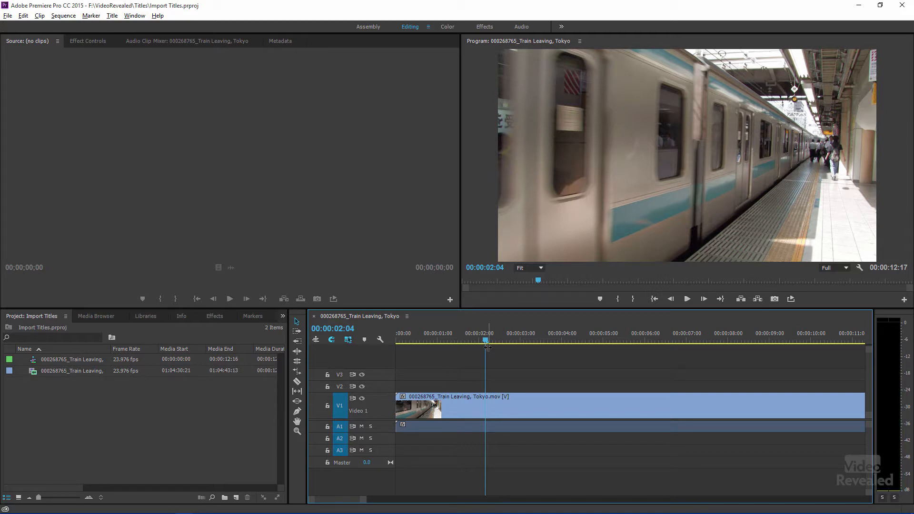
pyautogui.moveTo(99, 316)
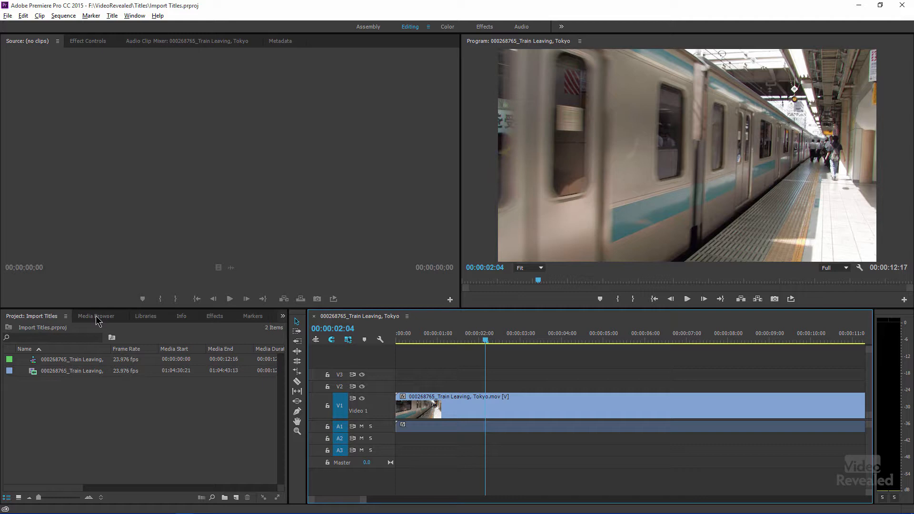
# Step: Open the Media Browser and expand the drive tree toward VideoRevealed > Titles
pyautogui.click(97, 316)
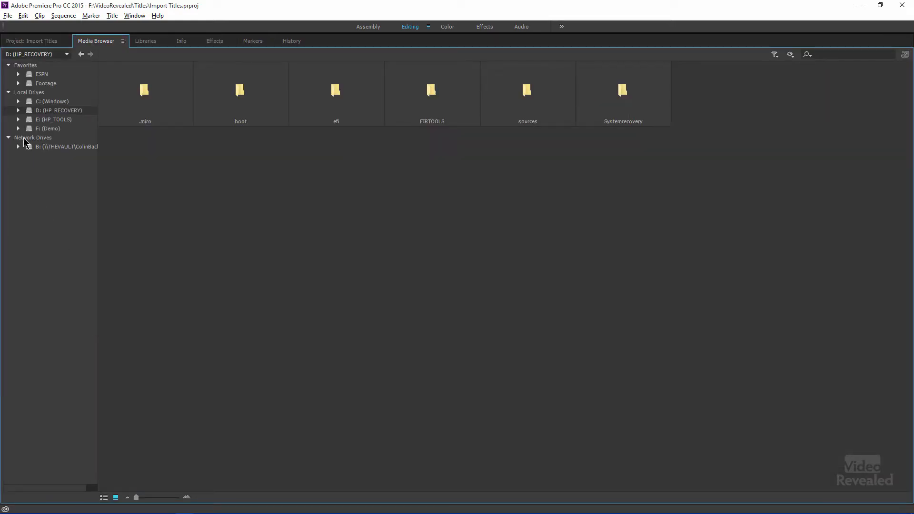
pyautogui.click(18, 128)
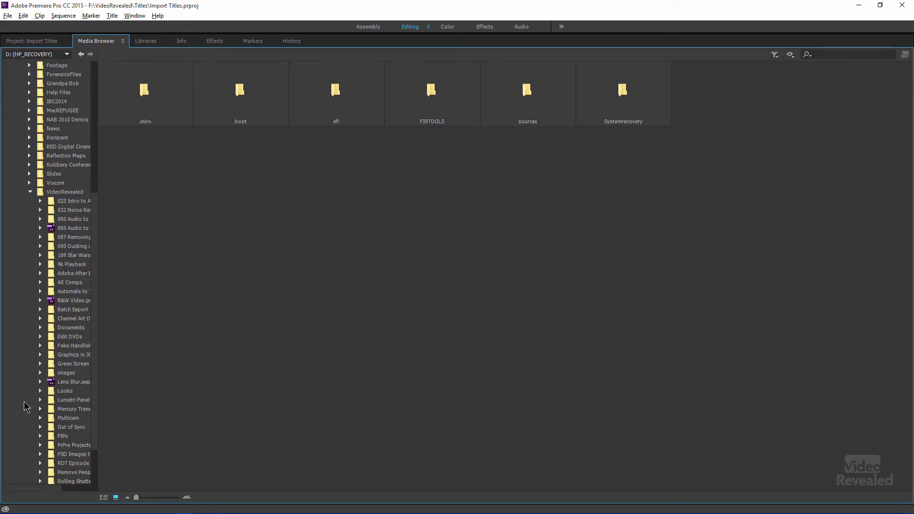
pyautogui.scroll(-3)
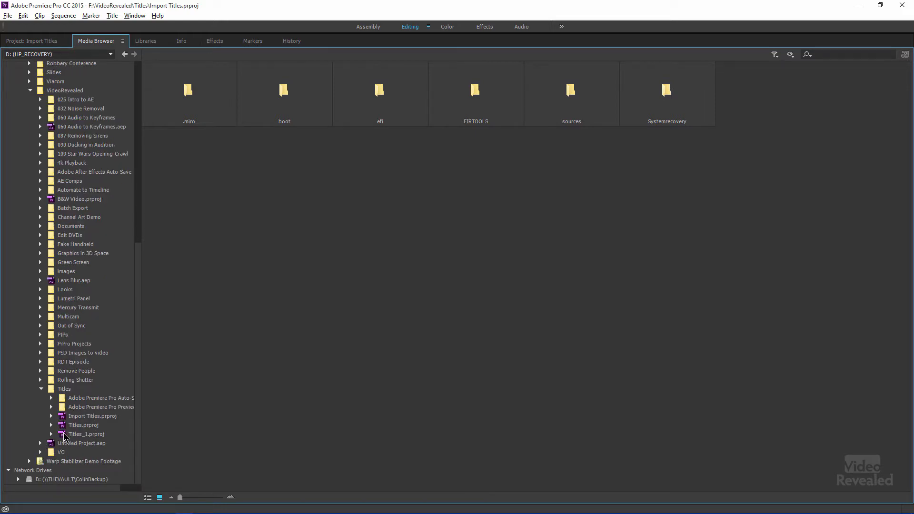
# Step: Browse the Titles_1.prproj project and select its New York title sequence
pyautogui.click(86, 434)
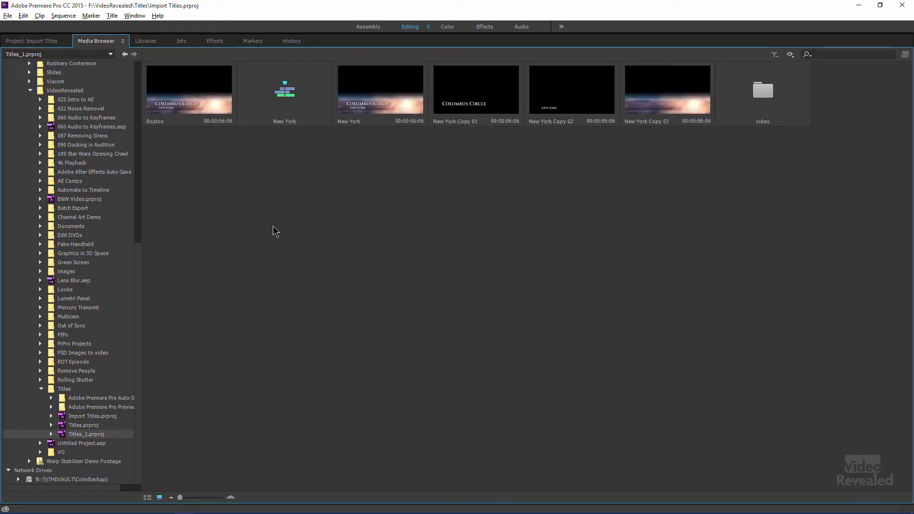
pyautogui.moveTo(281, 220)
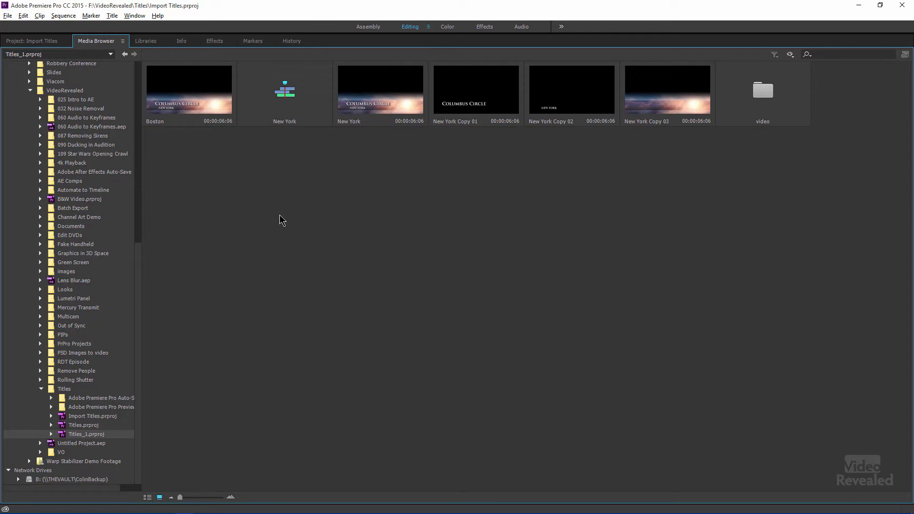
pyautogui.moveTo(377, 213)
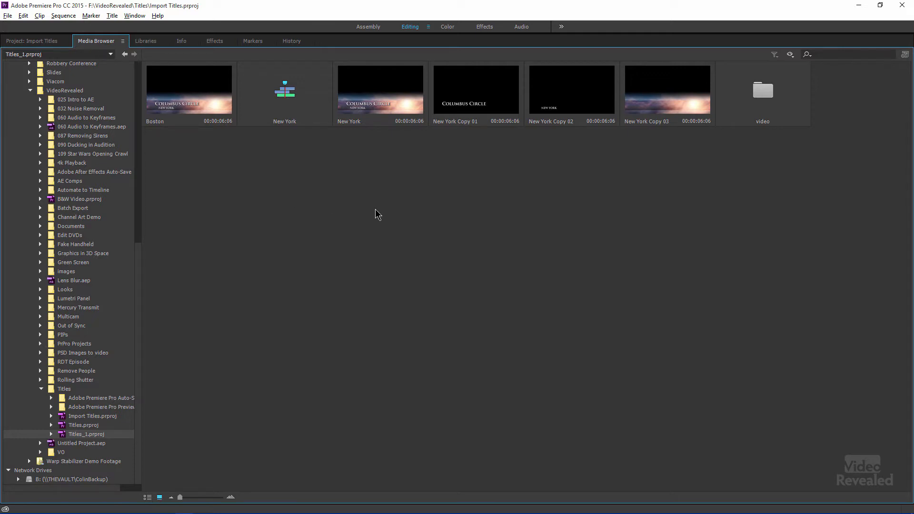
pyautogui.moveTo(421, 187)
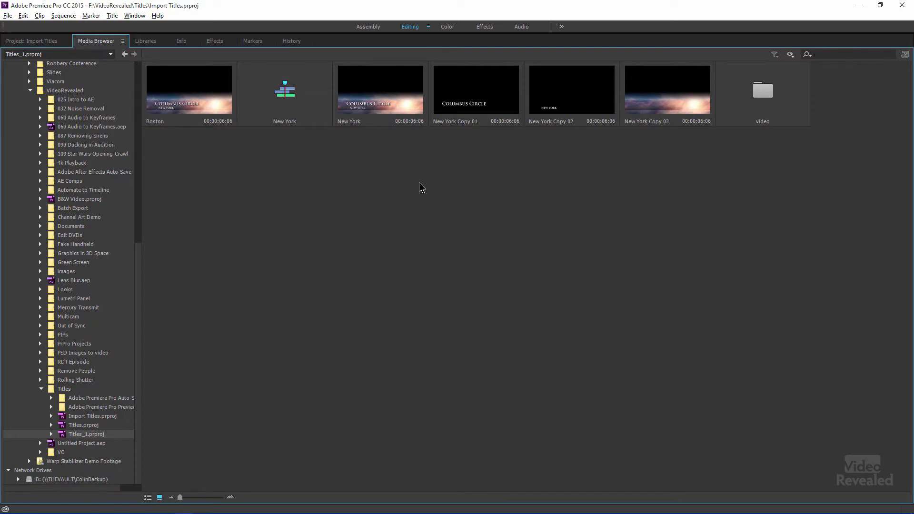
pyautogui.moveTo(761, 92)
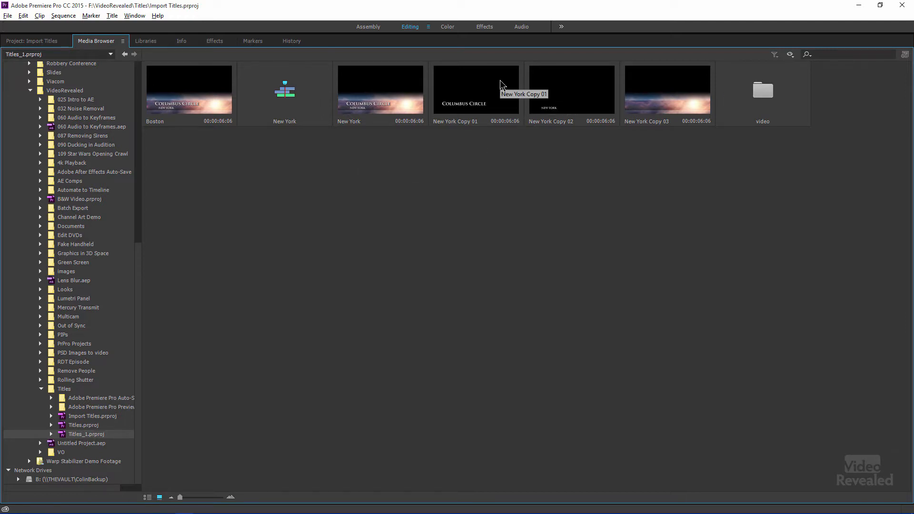
pyautogui.moveTo(285, 187)
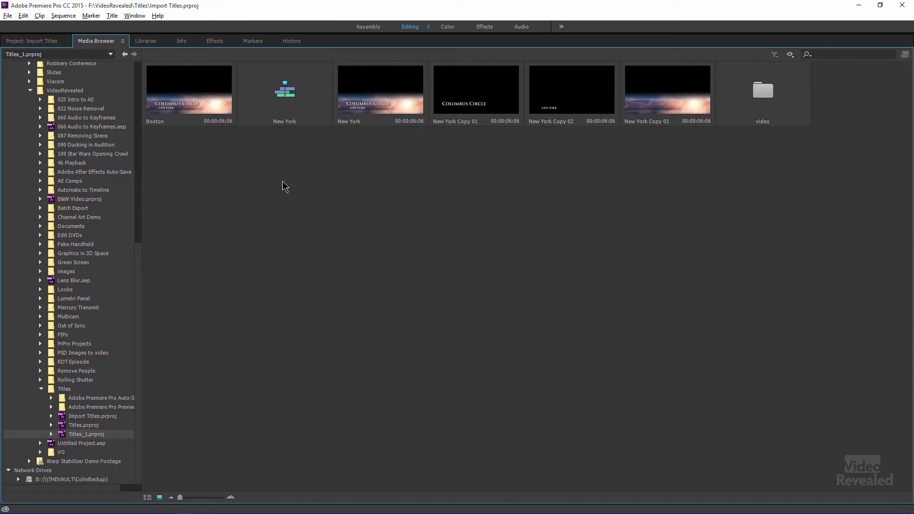
pyautogui.moveTo(307, 175)
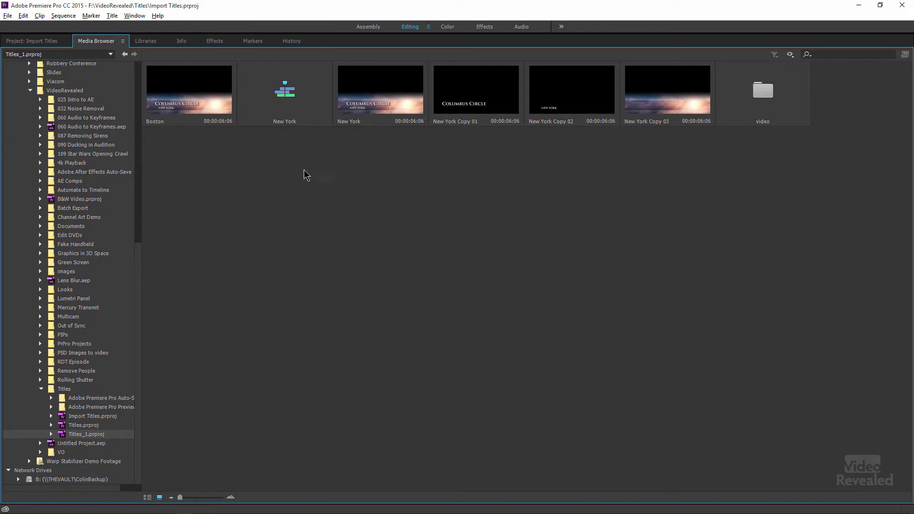
pyautogui.moveTo(271, 103)
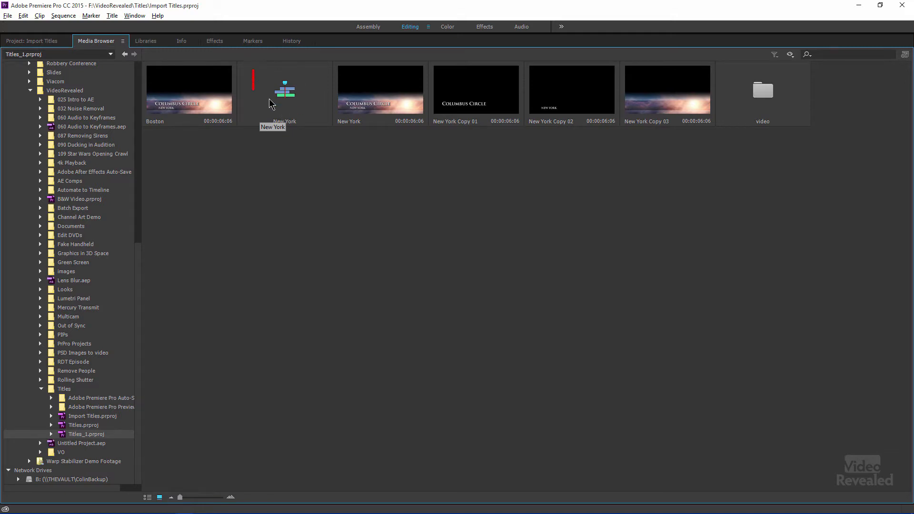
pyautogui.click(284, 90)
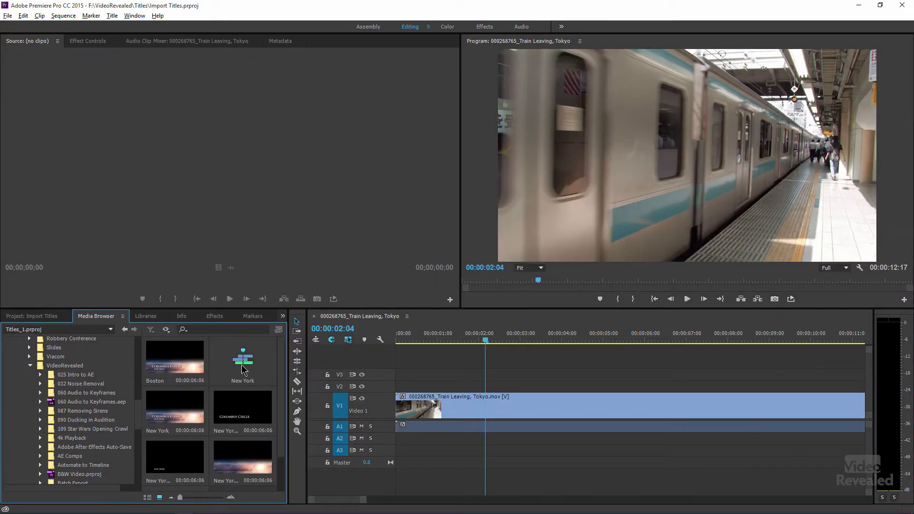
# Step: Load the New York sequence in the Source Monitor and place the playhead at the stacked titles
pyautogui.doubleClick(242, 360)
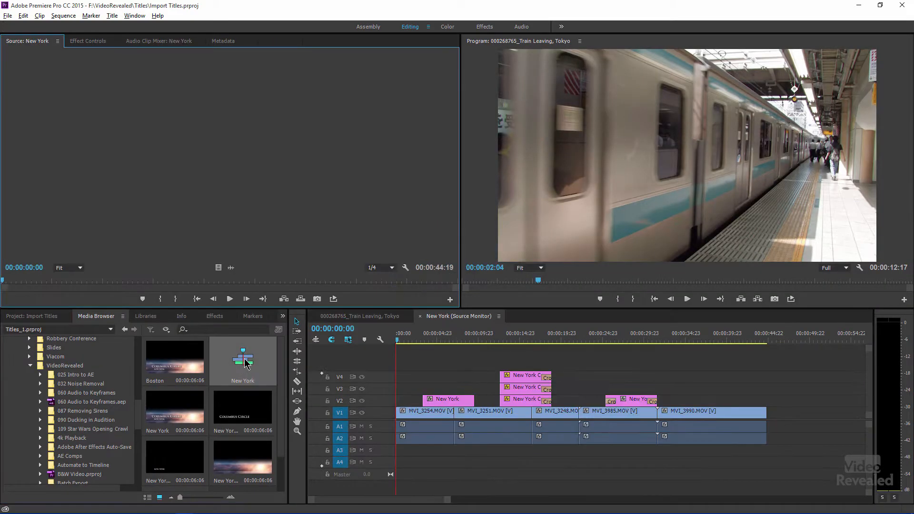
pyautogui.doubleClick(242, 361)
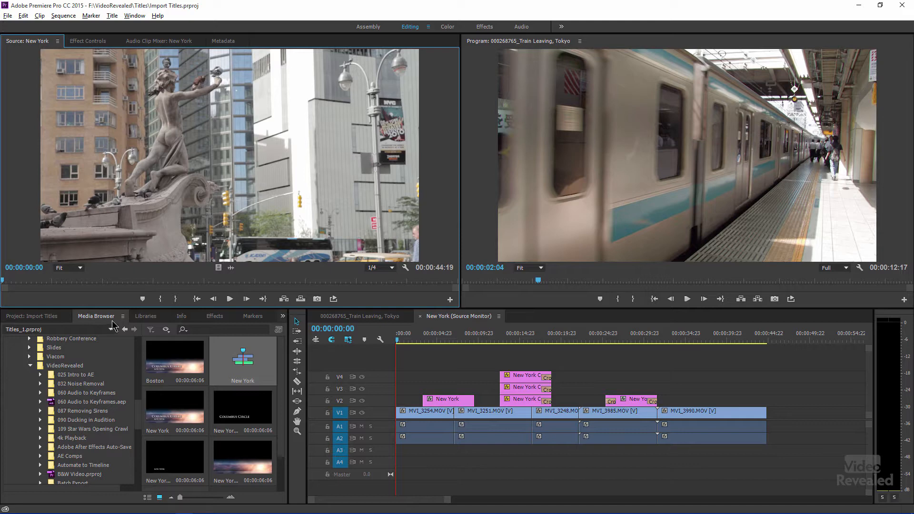
pyautogui.moveTo(125, 286)
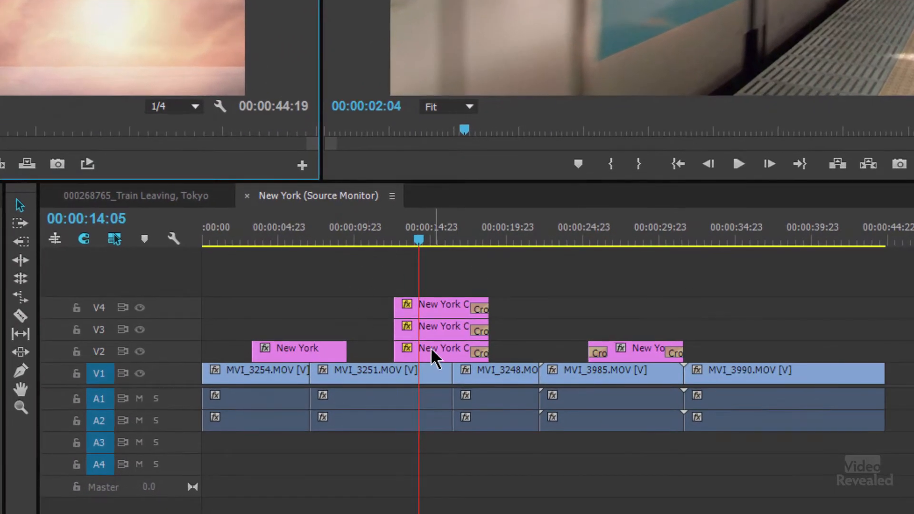
pyautogui.moveTo(187, 217)
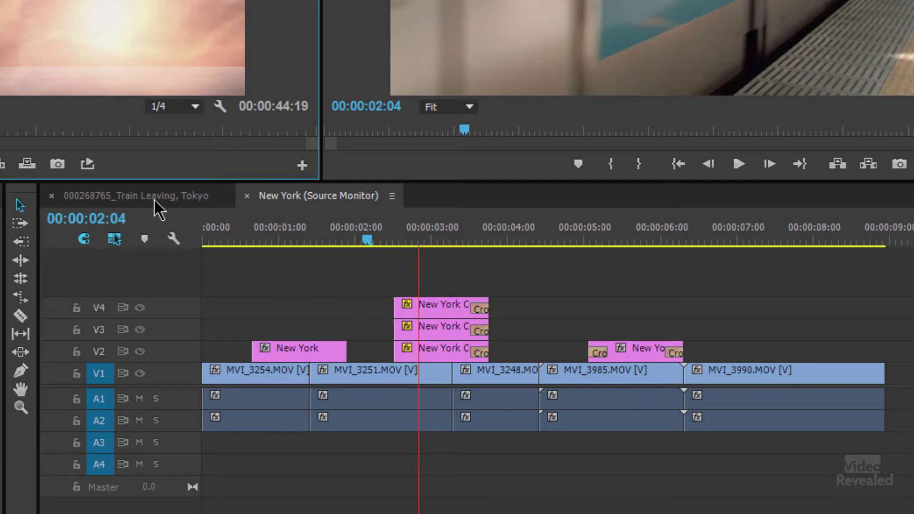
pyautogui.click(135, 195)
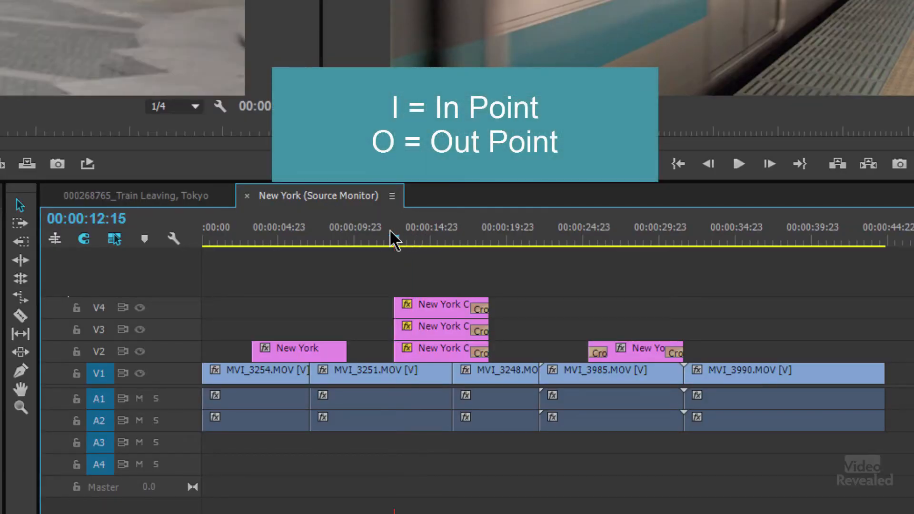
pyautogui.click(470, 239)
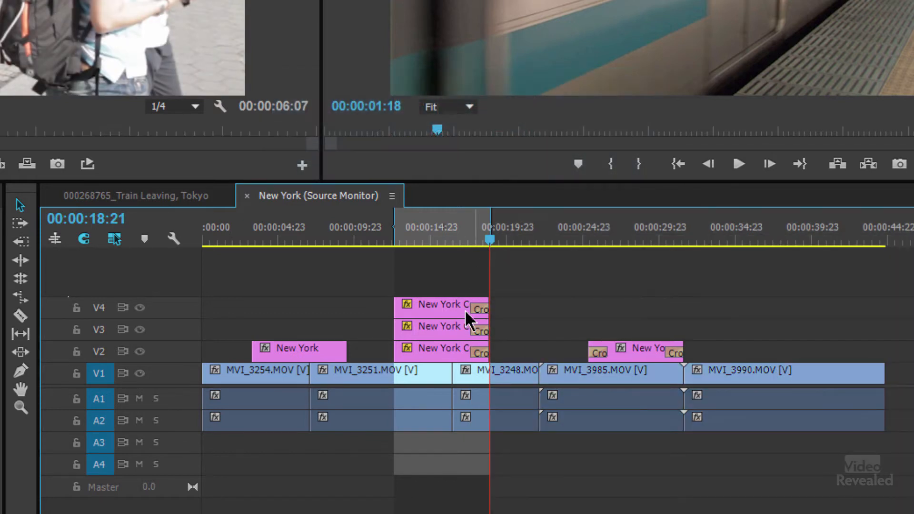
pyautogui.moveTo(426, 376)
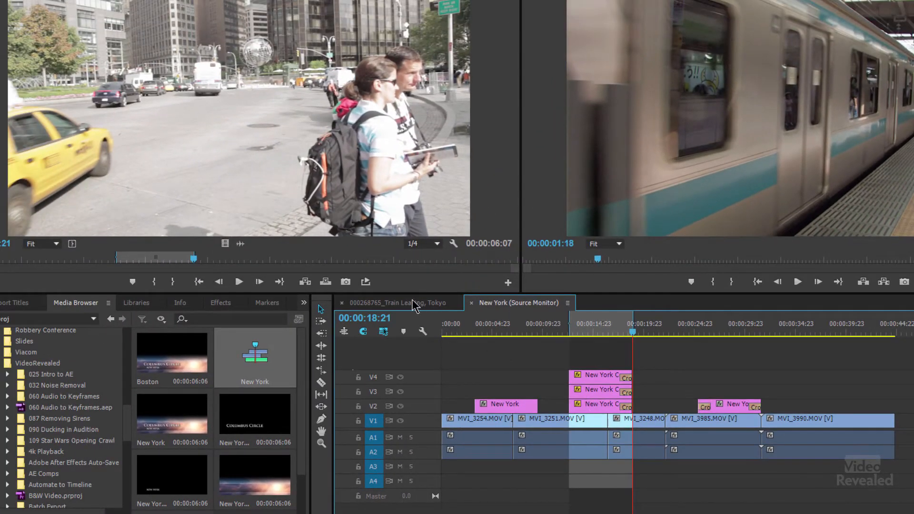
# Step: In the train sequence, overwrite the train clip with the New York sequence, then revert it
pyautogui.click(397, 303)
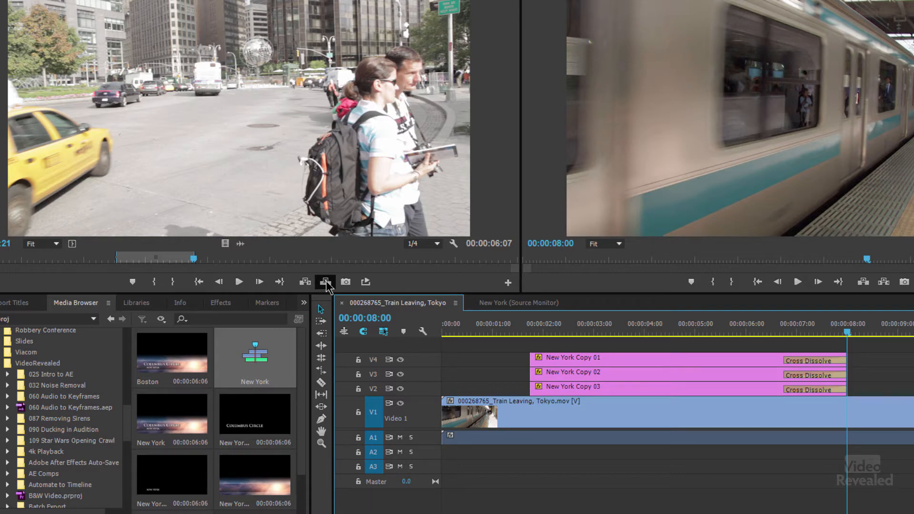
pyautogui.click(518, 332)
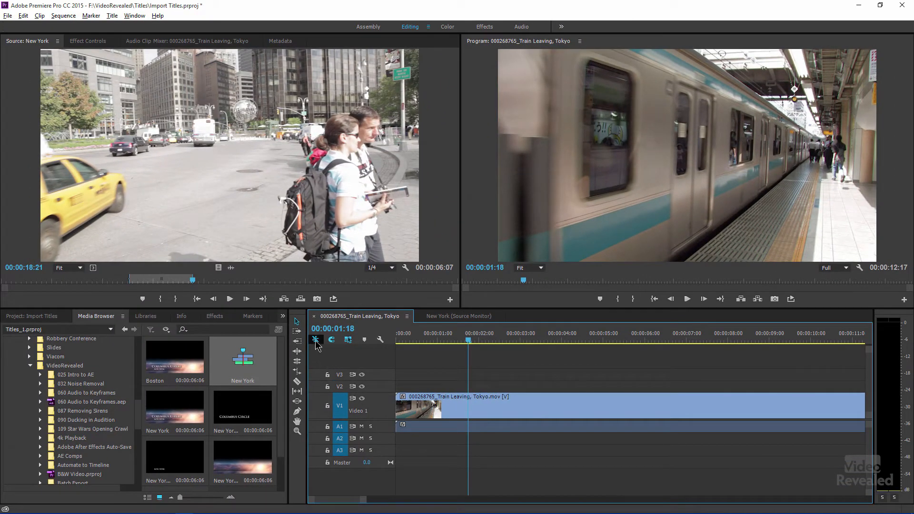
pyautogui.moveTo(301, 298)
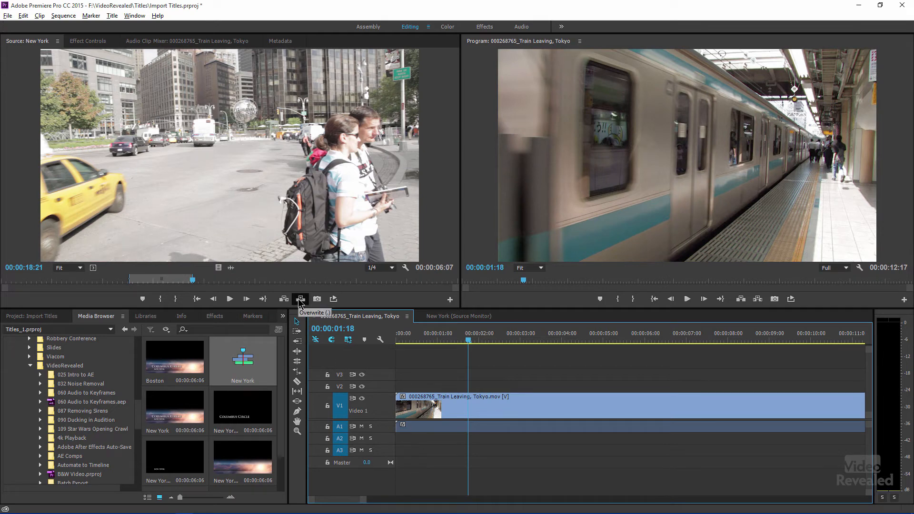
pyautogui.click(301, 298)
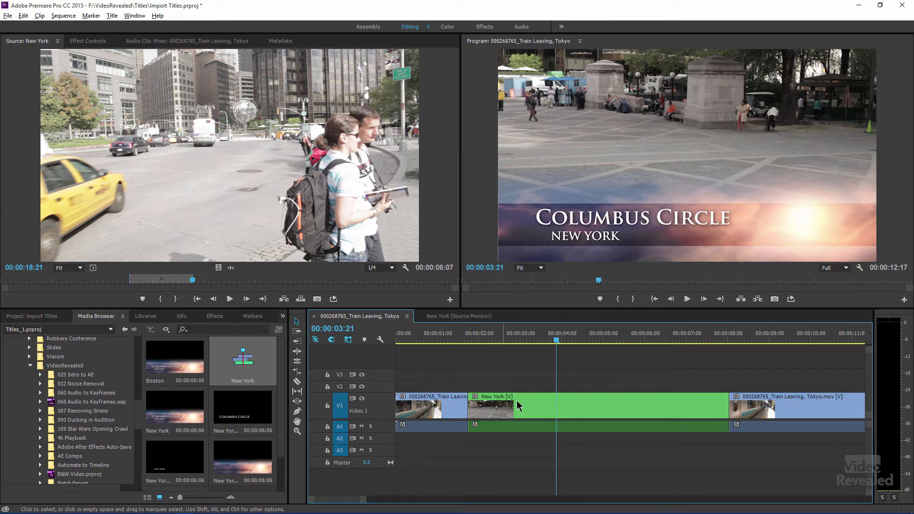
pyautogui.moveTo(528, 396)
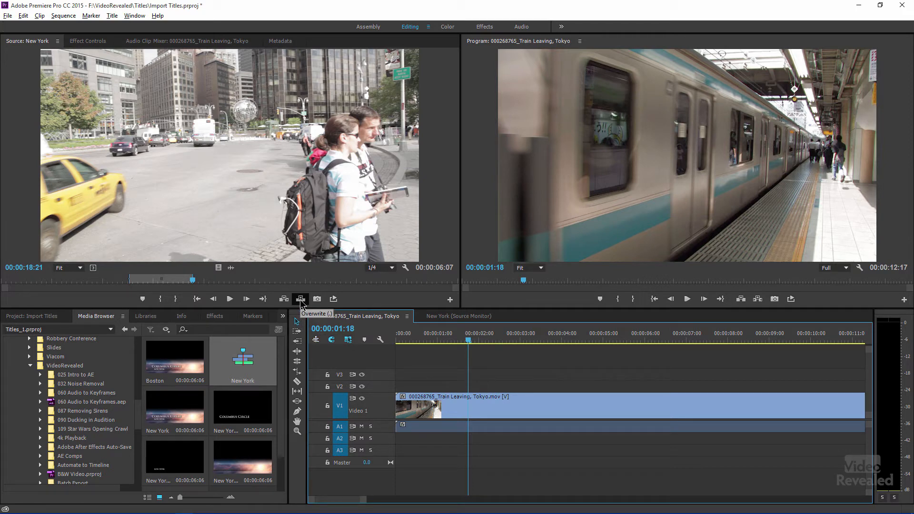
pyautogui.click(300, 299)
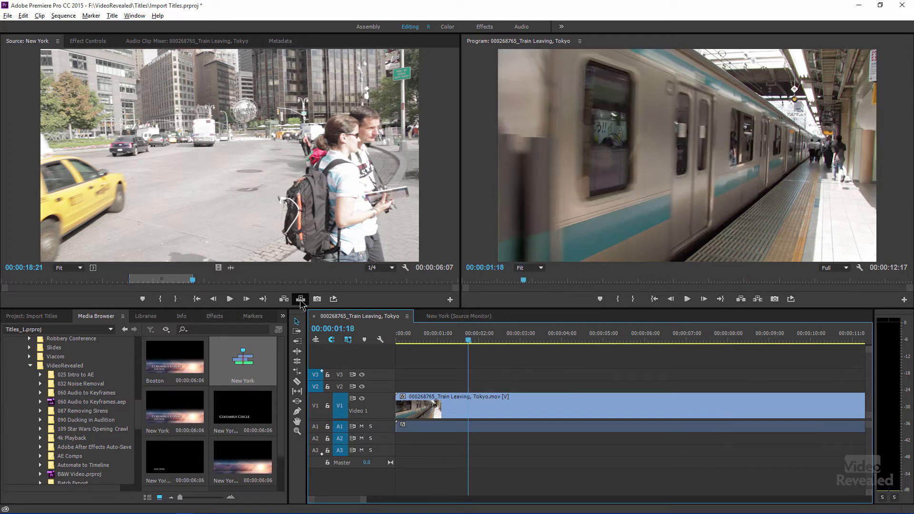
pyautogui.moveTo(382, 327)
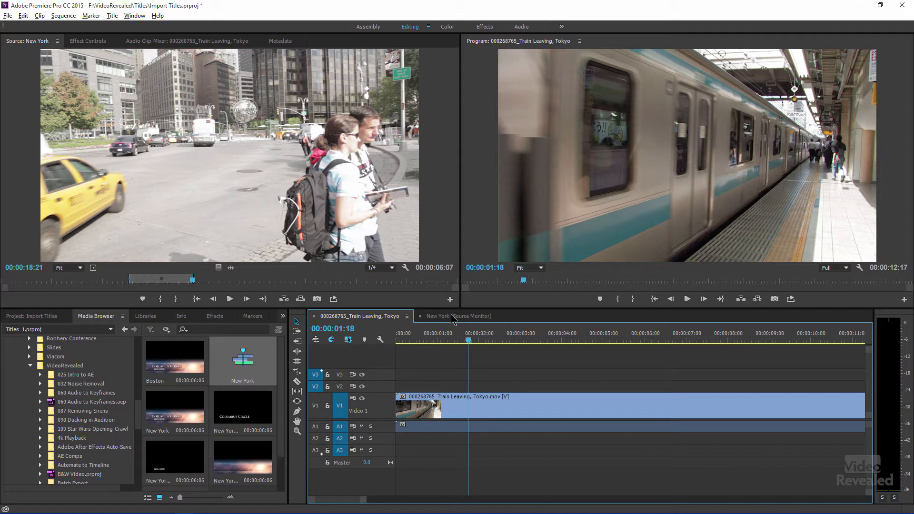
# Step: Bring up the New York source sequence timeline
pyautogui.click(460, 316)
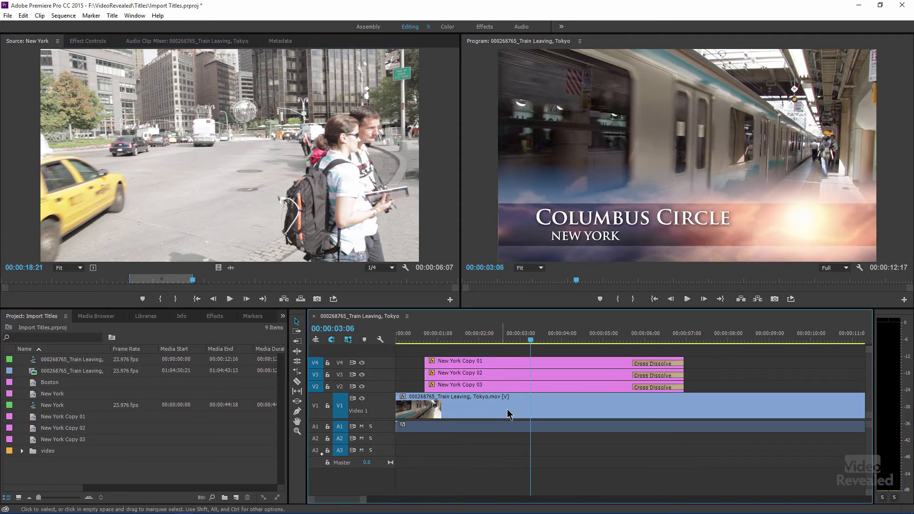
# Step: Inspect the top title clip's Effect Controls, then close the New York source timeline
pyautogui.click(478, 361)
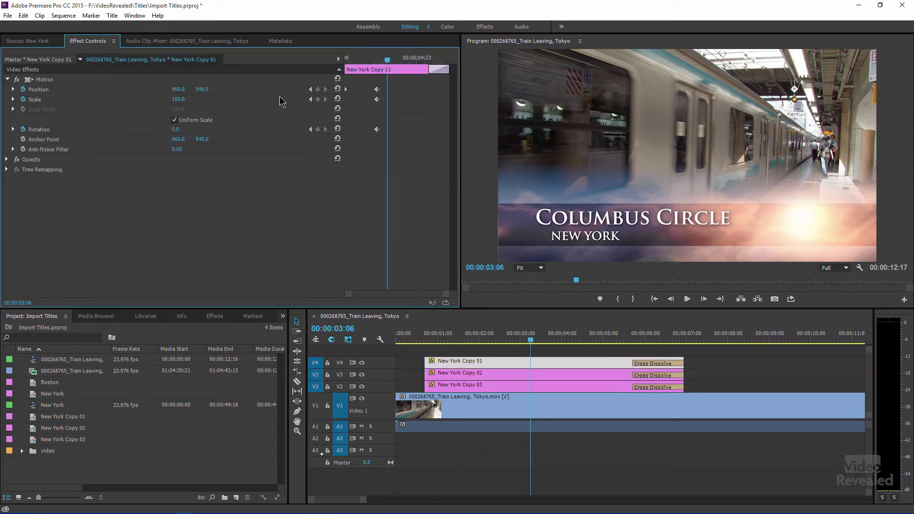
pyautogui.moveTo(373, 88)
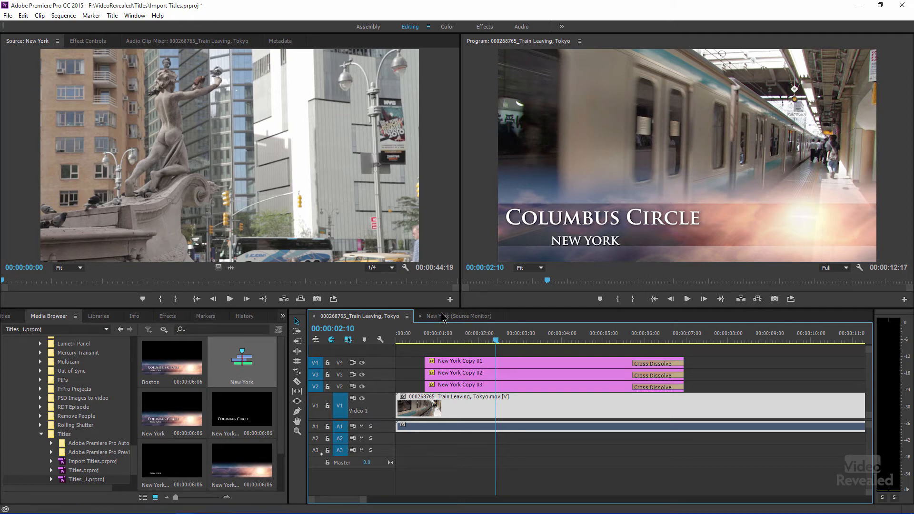
pyautogui.click(460, 316)
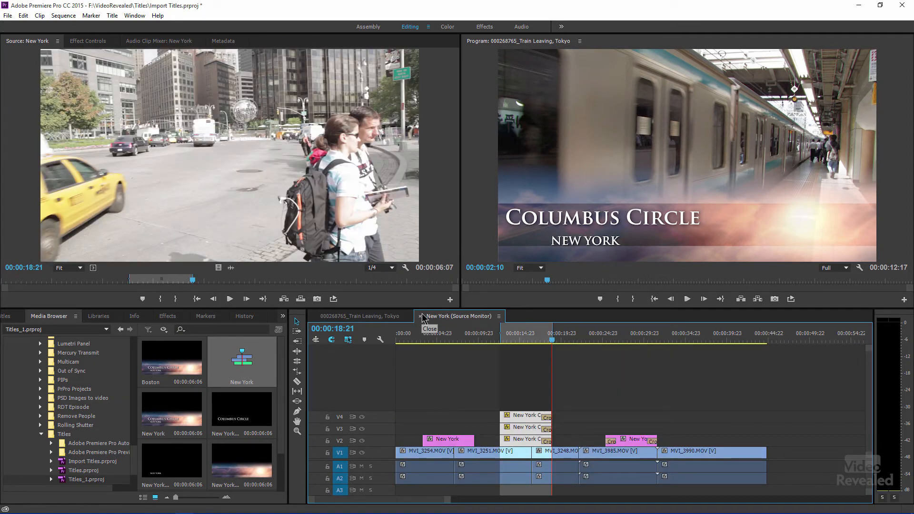
pyautogui.click(420, 316)
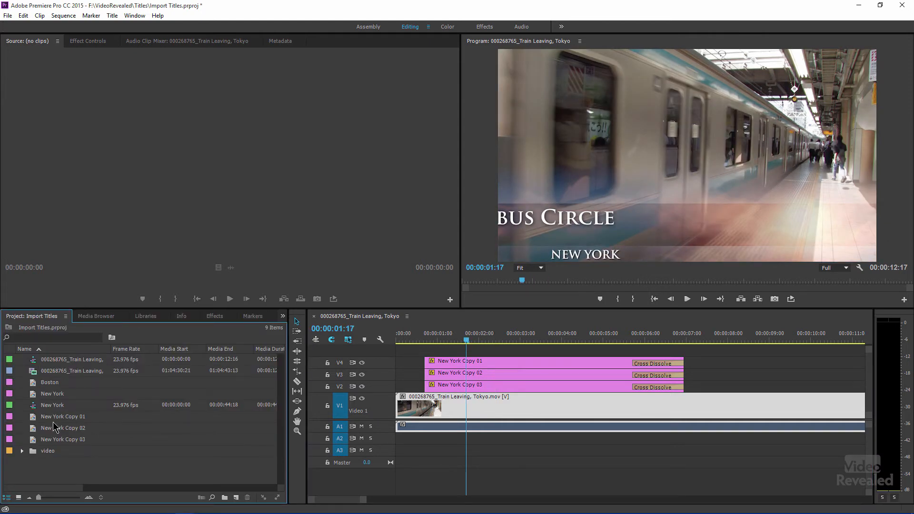
pyautogui.moveTo(462, 372)
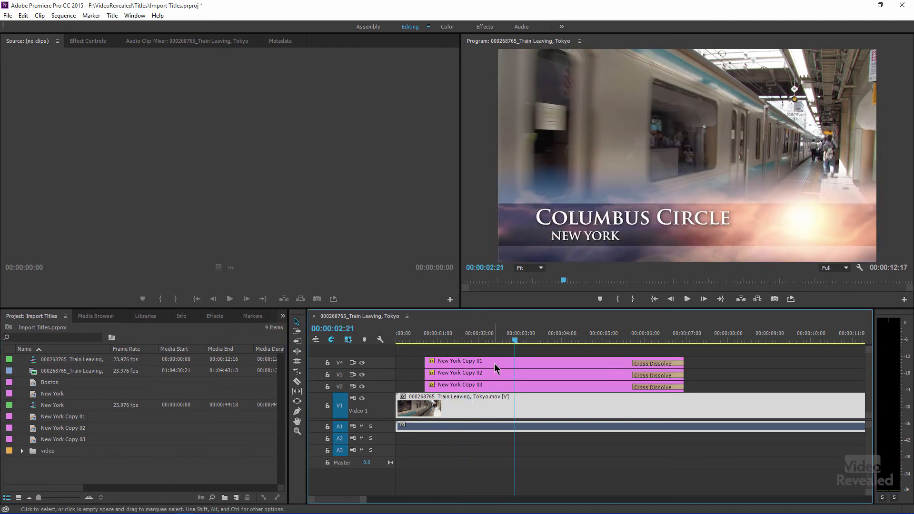
# Step: Retitle New York Copy 01 as TRAIN STATION and Copy 02 as TOKYO in the Titler
pyautogui.doubleClick(457, 361)
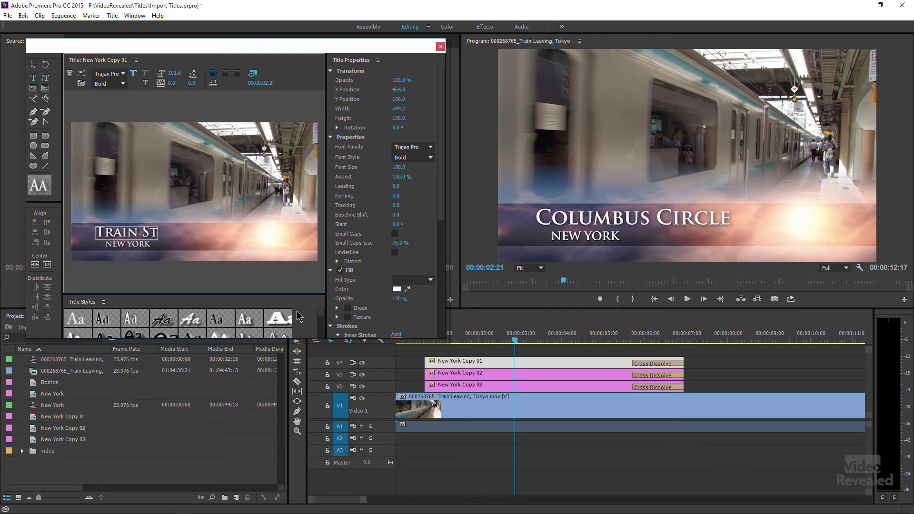
pyautogui.write('ATION')
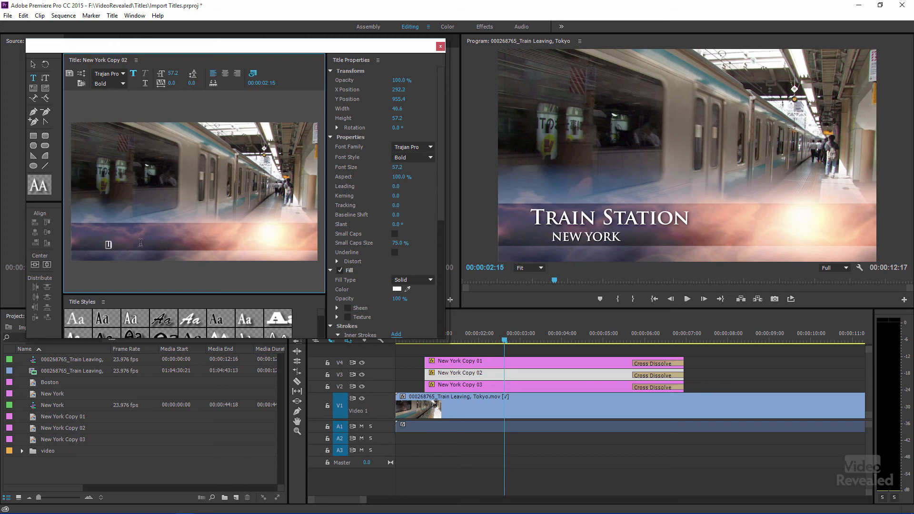
pyautogui.write('TOKYO')
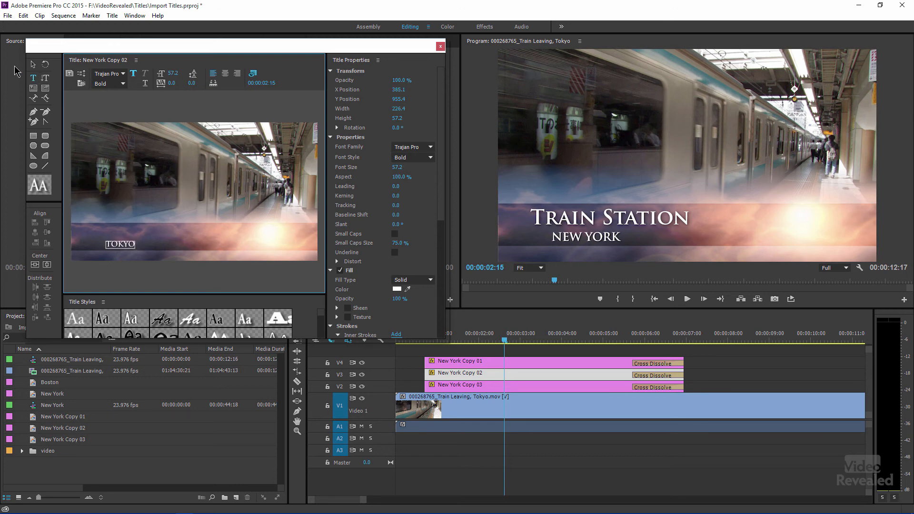
pyautogui.click(439, 340)
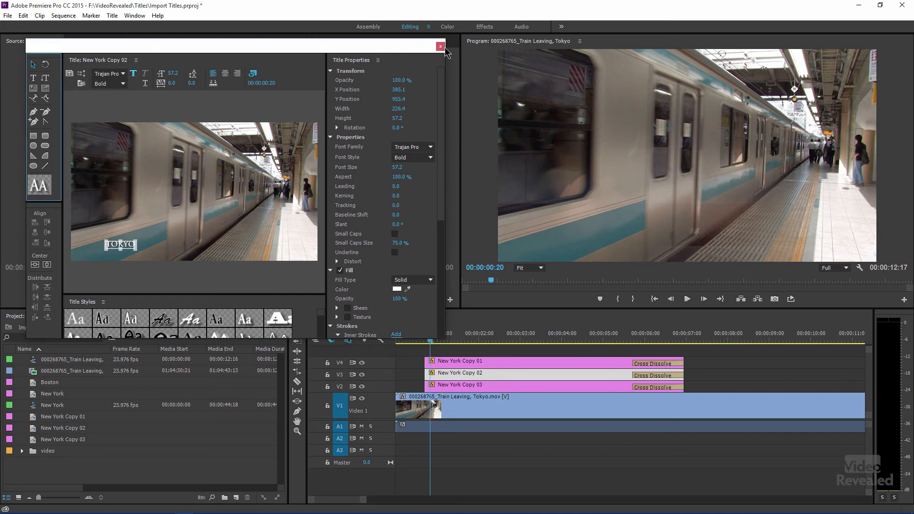
pyautogui.click(440, 47)
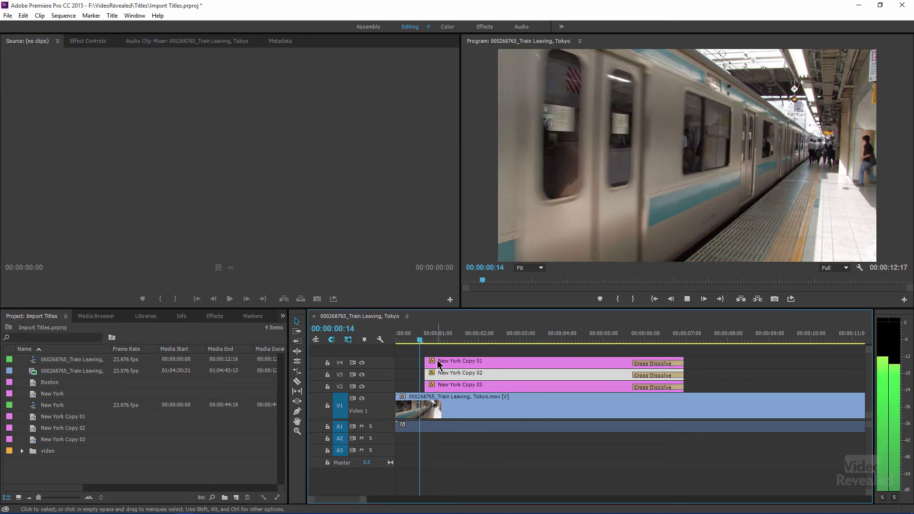